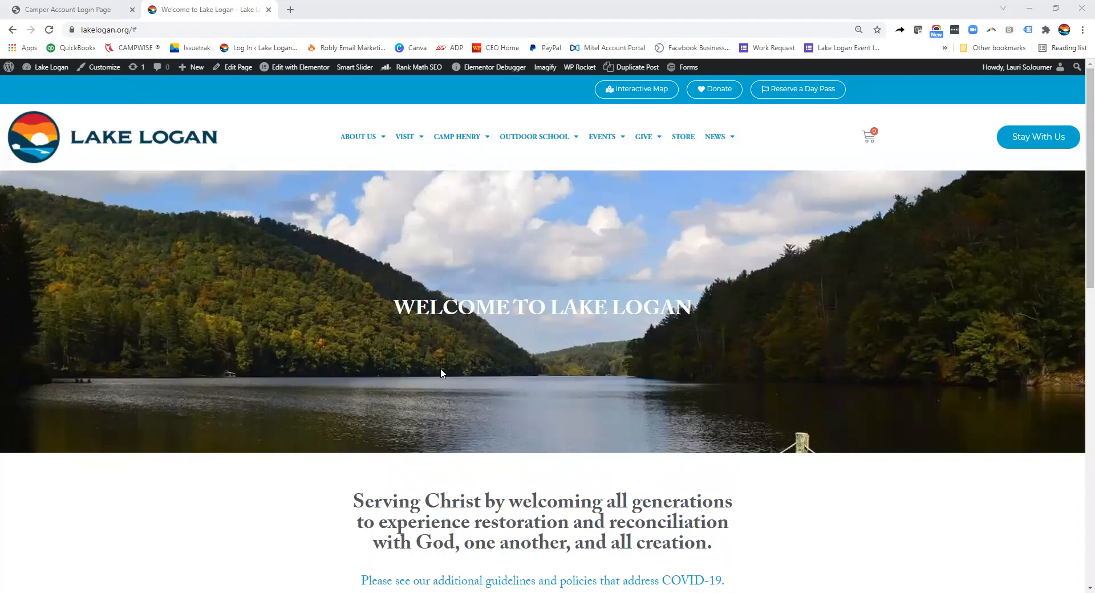
mouse_move(472, 382)
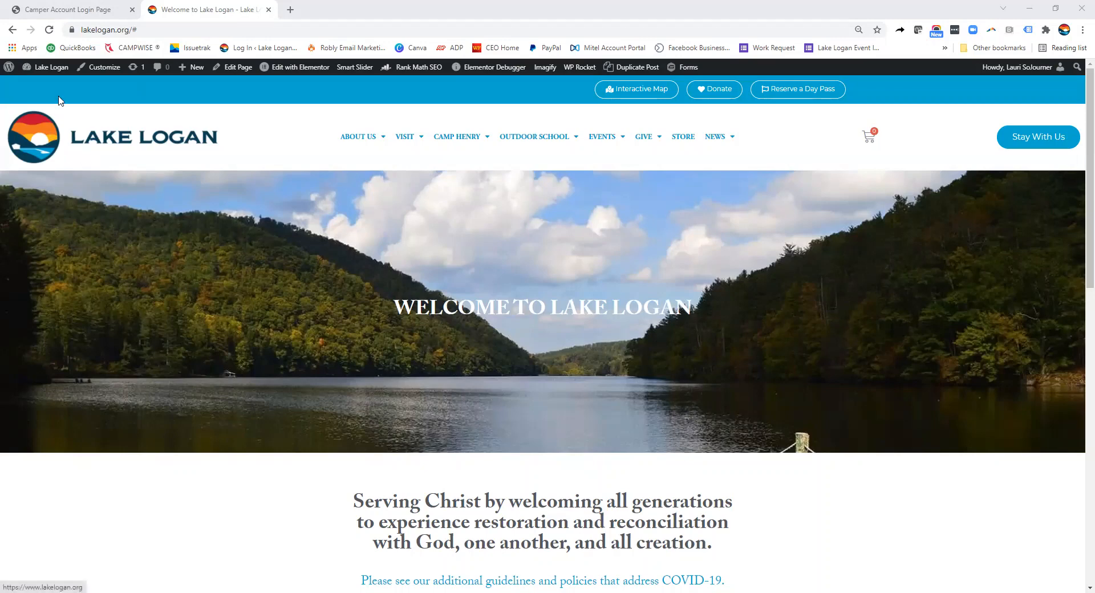
Step: Switch to the Camper Account Login Page tab in Chrome
left_click(66, 9)
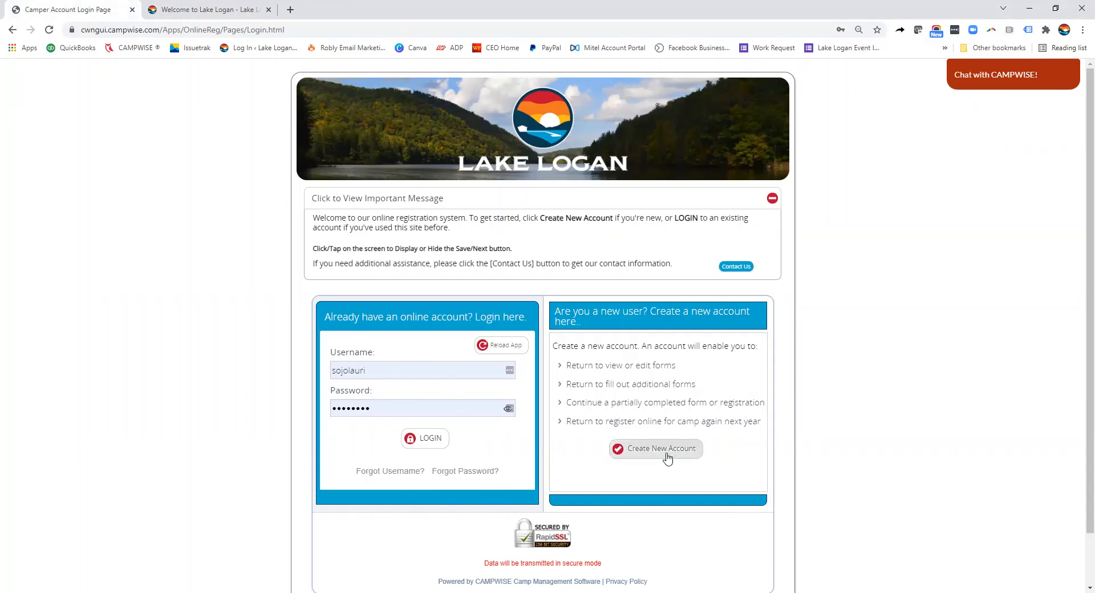
Step: Start a new account for Lake Logan and enter a username and password
left_click(660, 449)
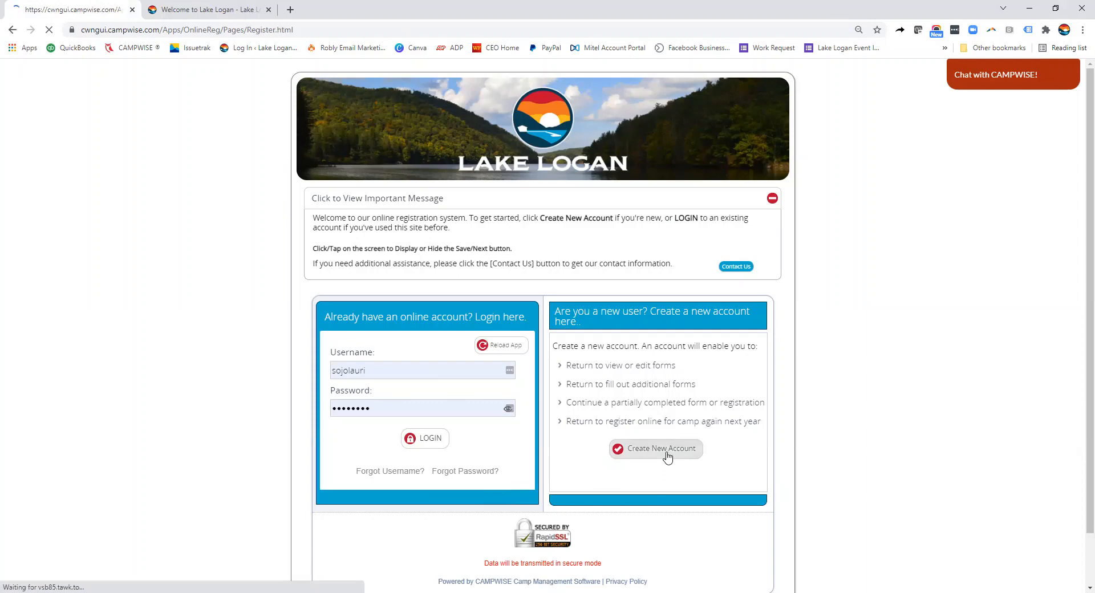
left_click(655, 448)
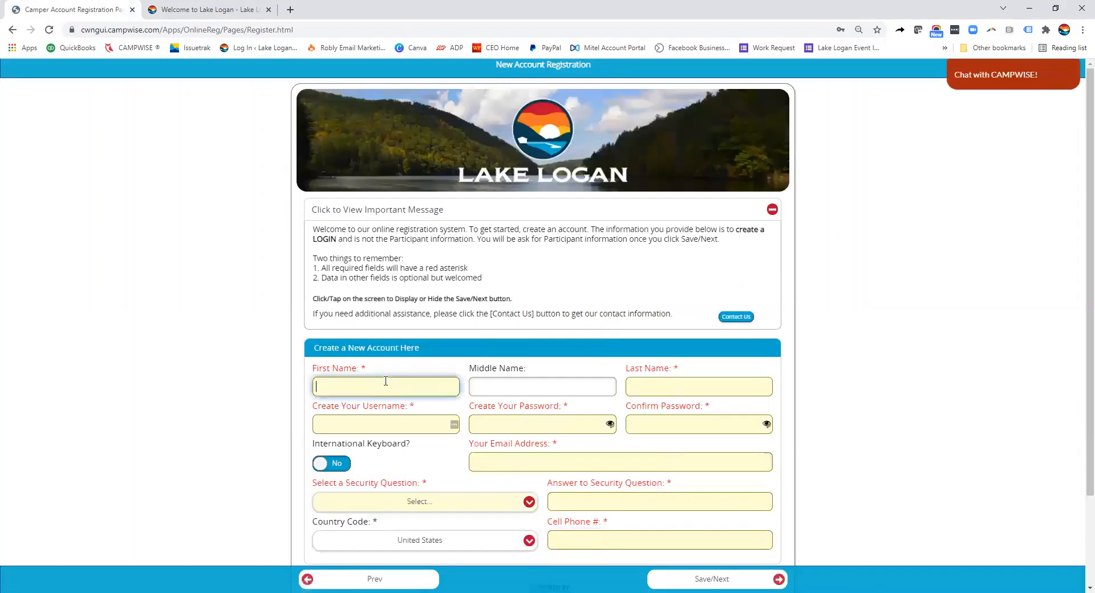
type("Lake")
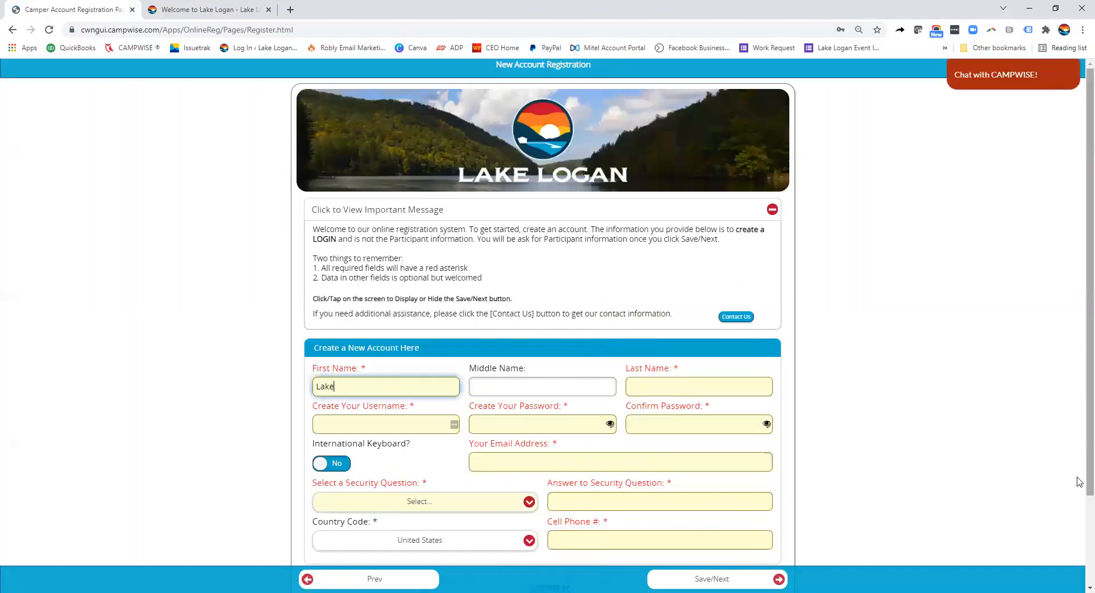
type("Logan")
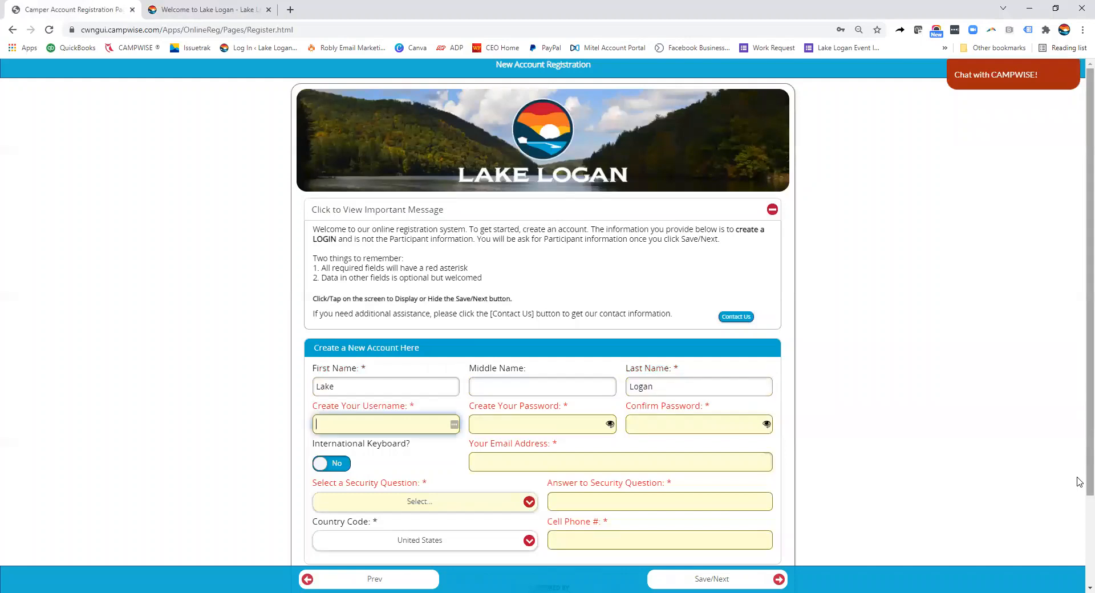
type("lakelogan")
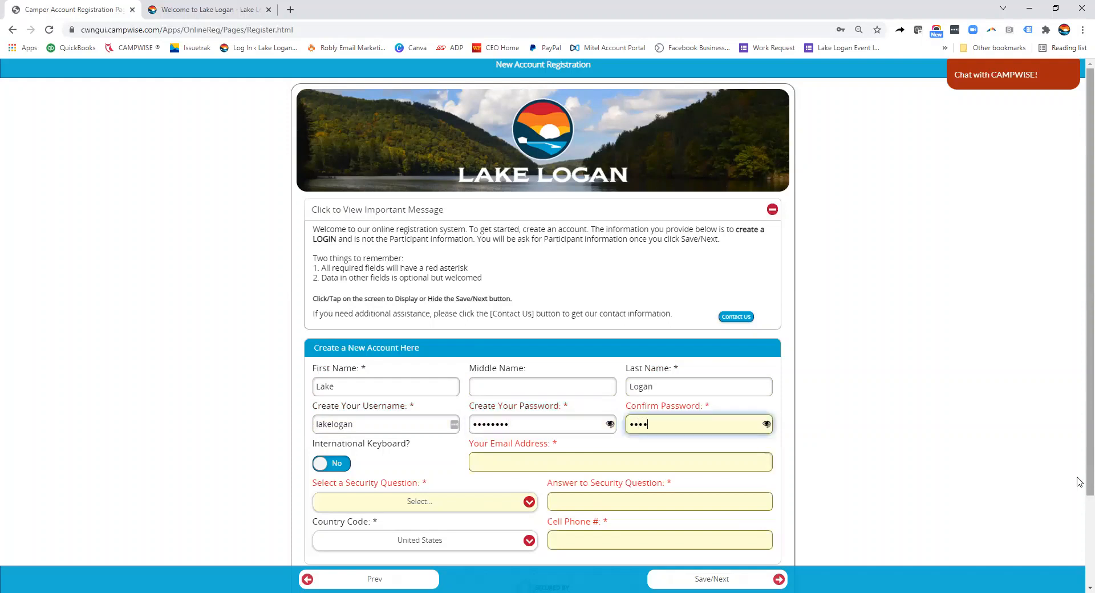
type("••••")
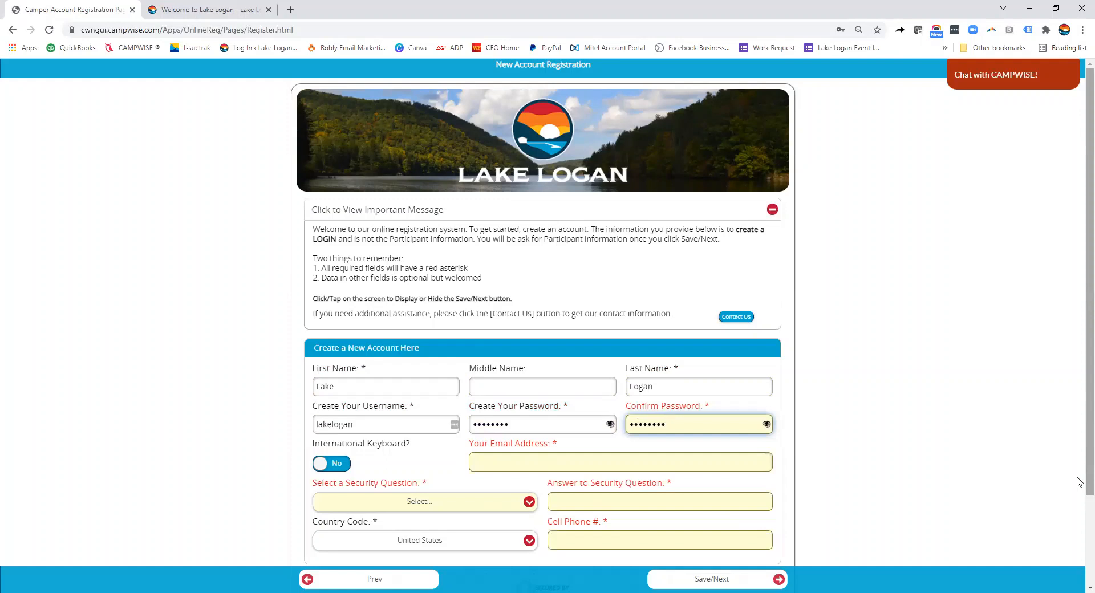
left_click(620, 462)
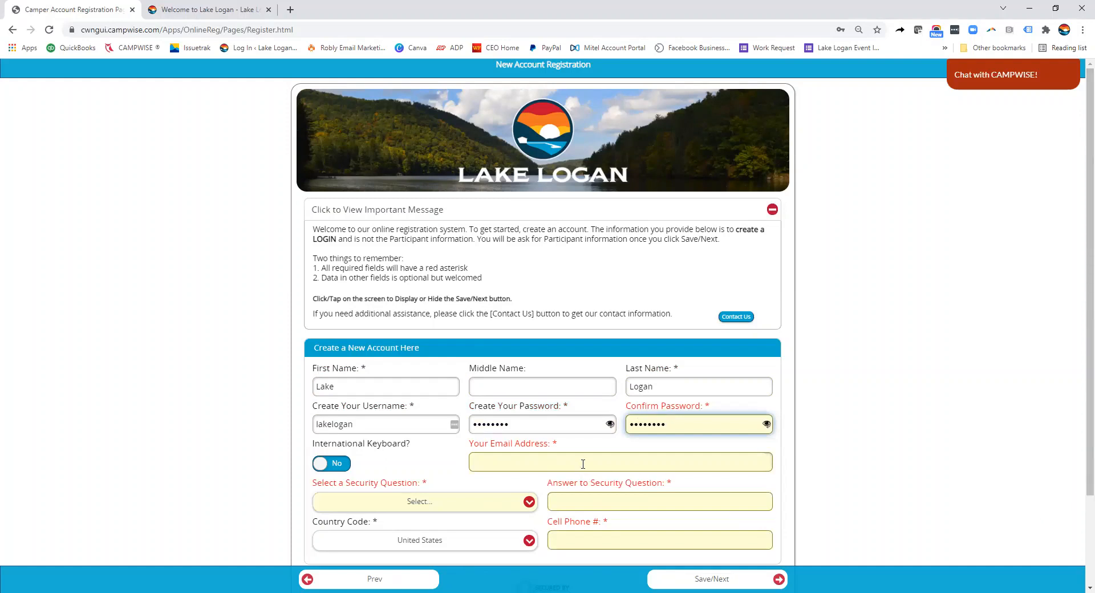
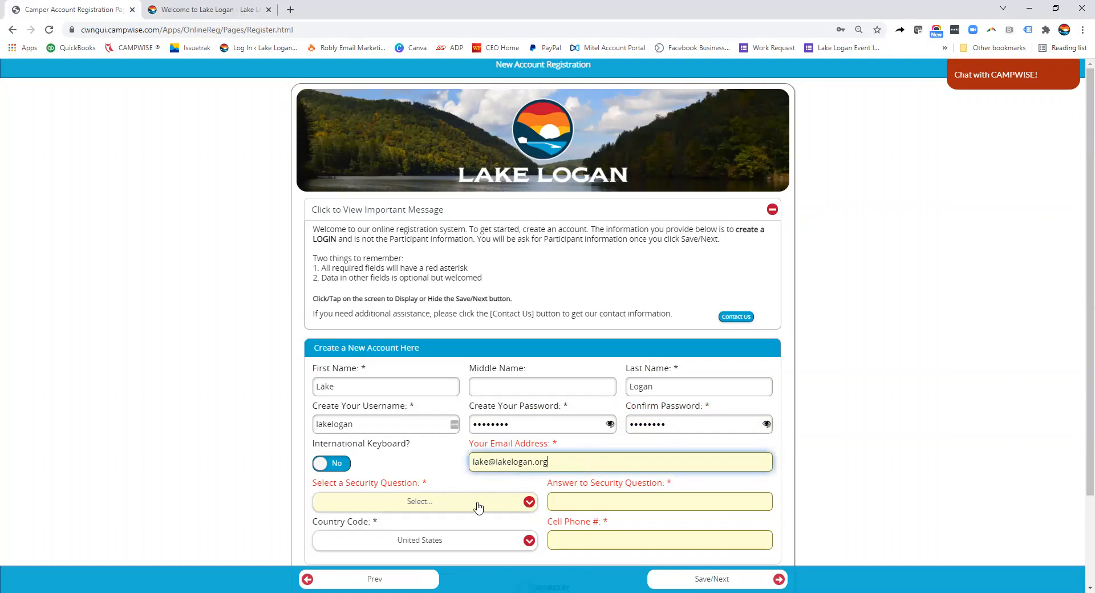
left_click(419, 501)
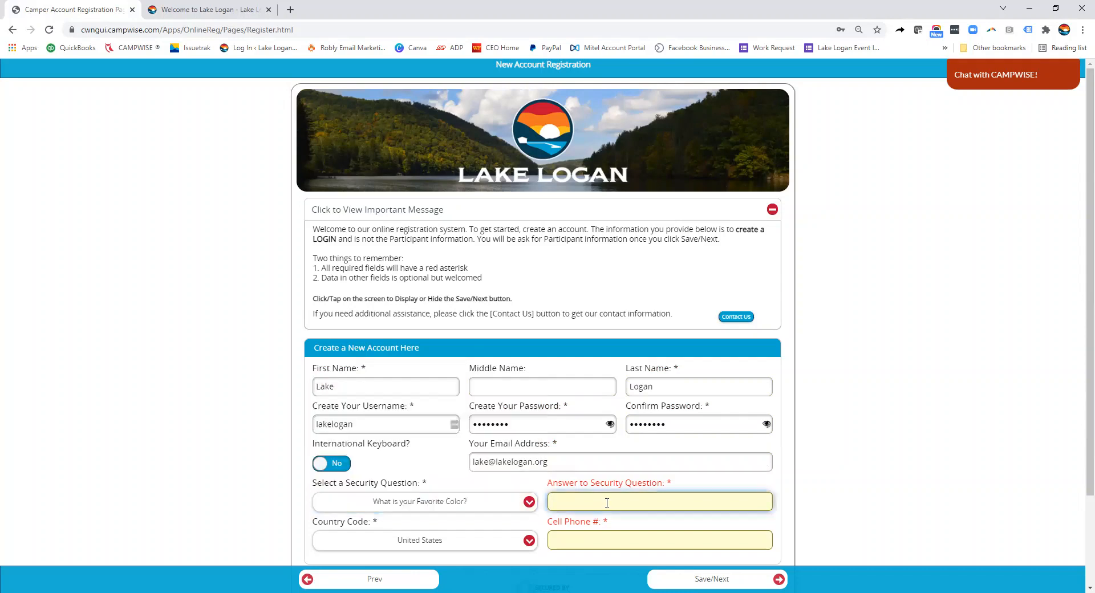
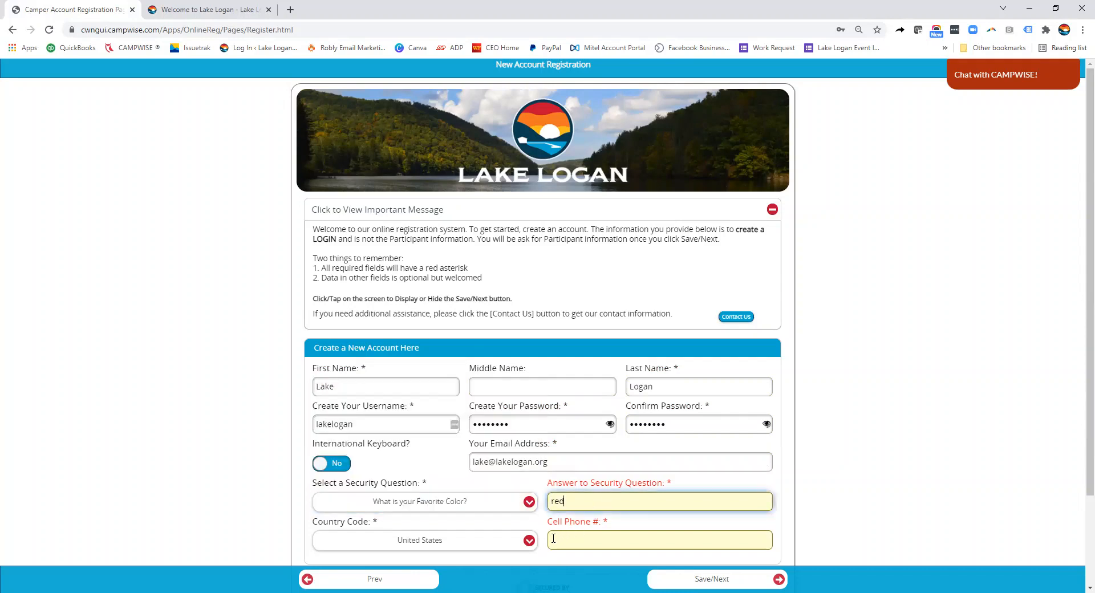
type("828-555-____")
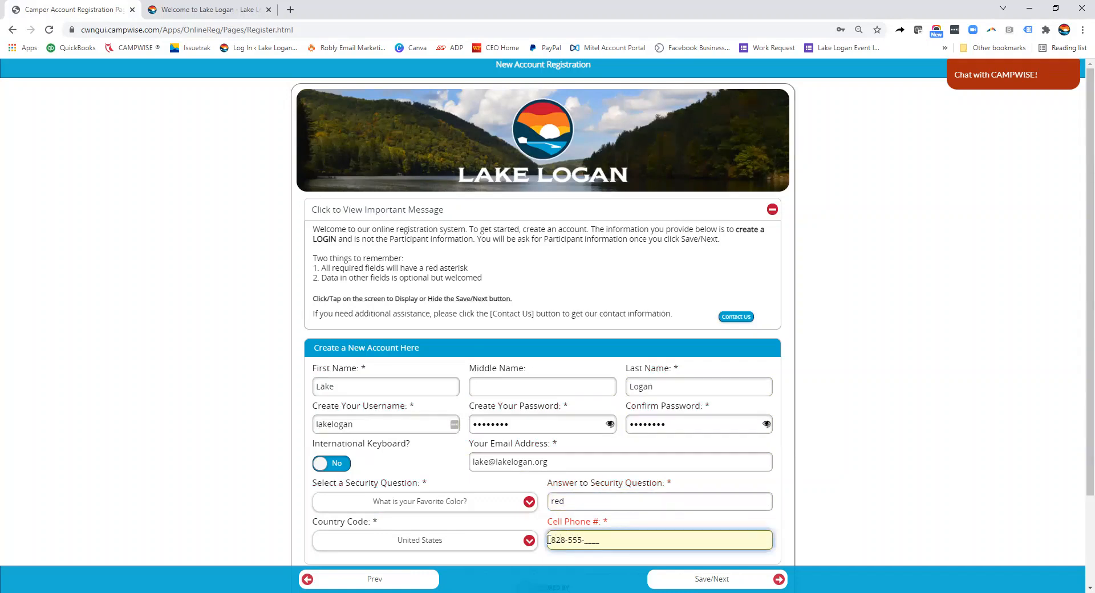
type("1234")
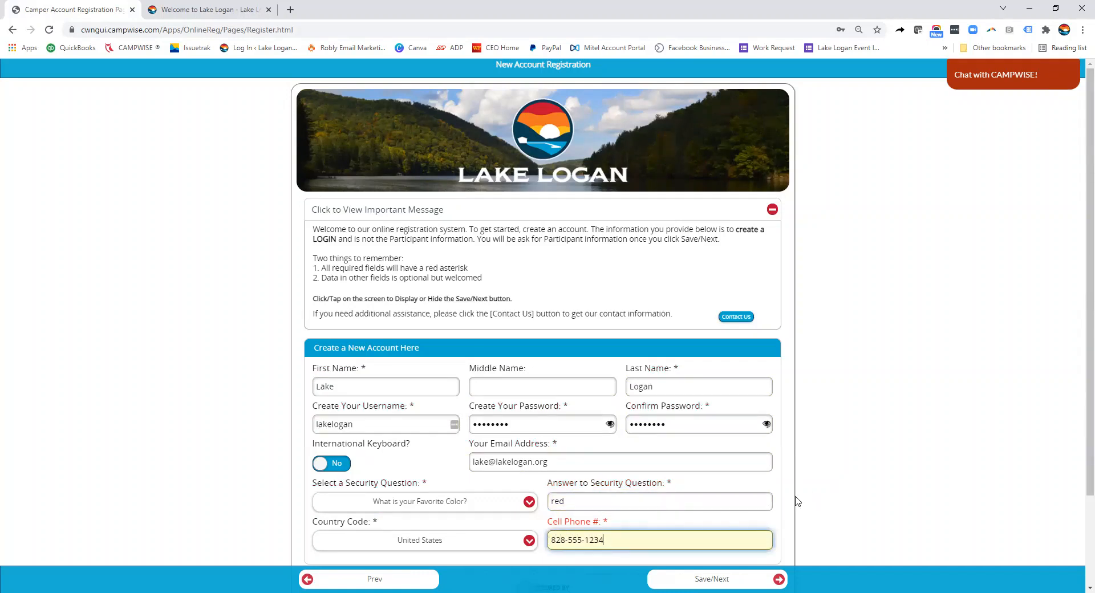
left_click(711, 578)
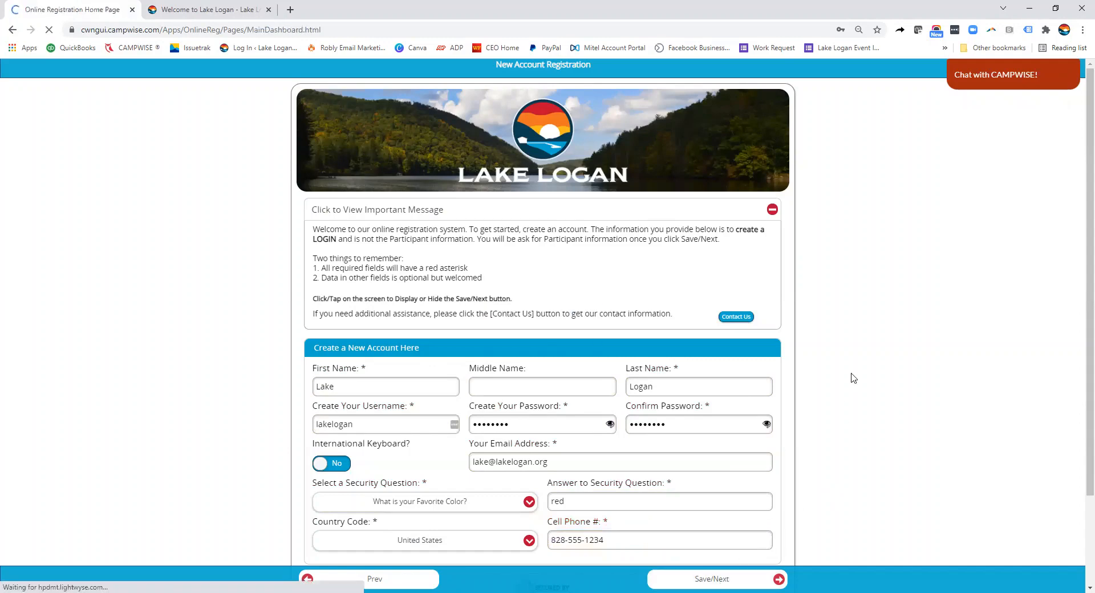
Step: Choose Add Participant, then Create New Participant from the options dialog
left_click(711, 579)
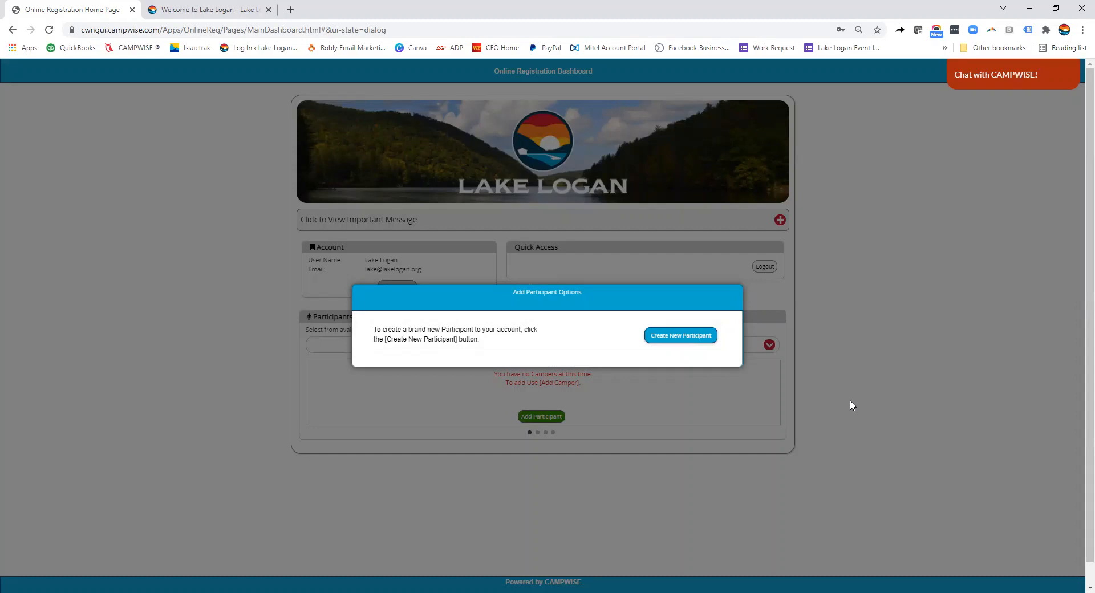
mouse_move(856, 417)
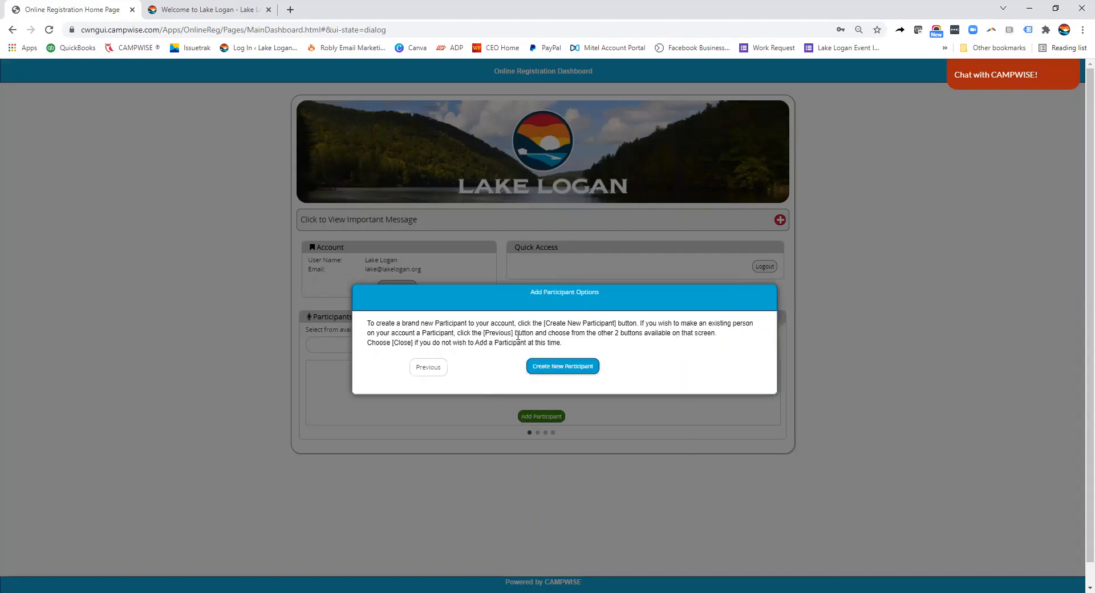
left_click(562, 367)
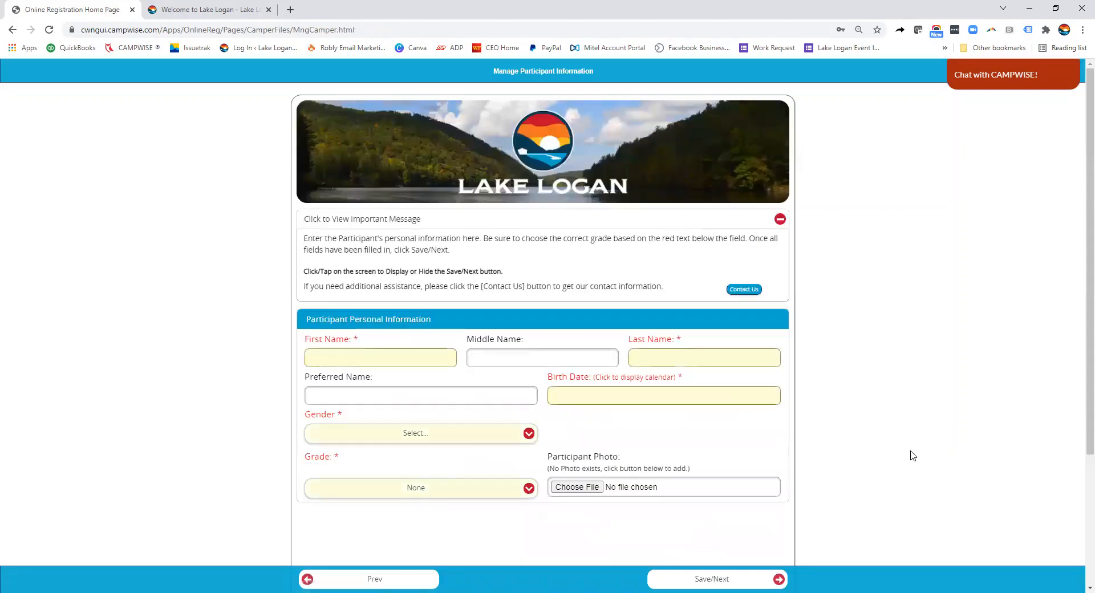
Step: Enter participant Lake Logan, born 01/01/2000, Female, Adult/Graduate grade, and save
left_click(379, 357)
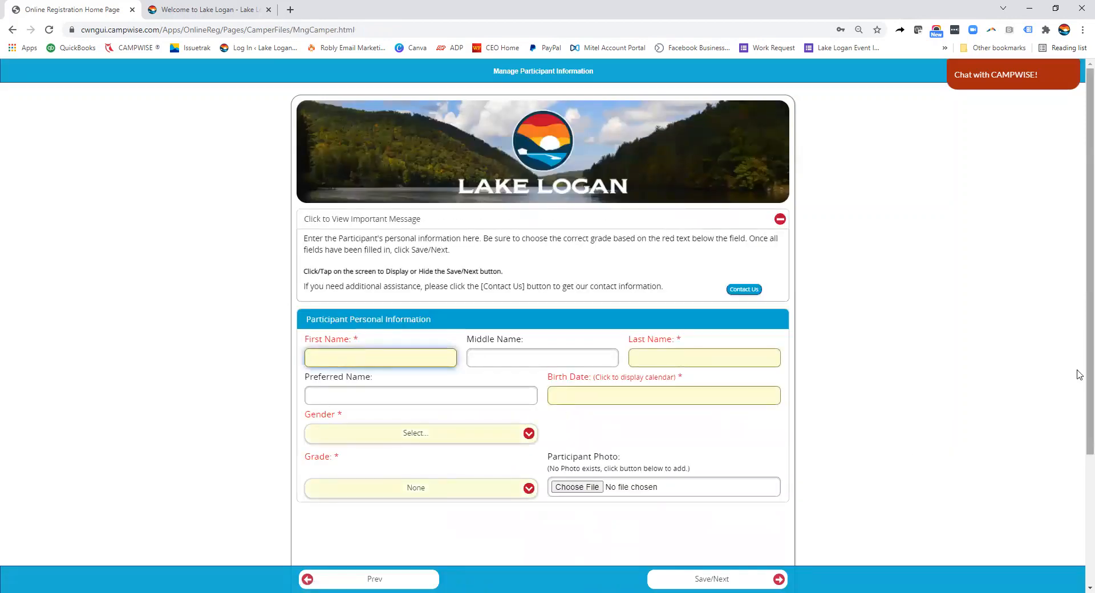
type("Lake")
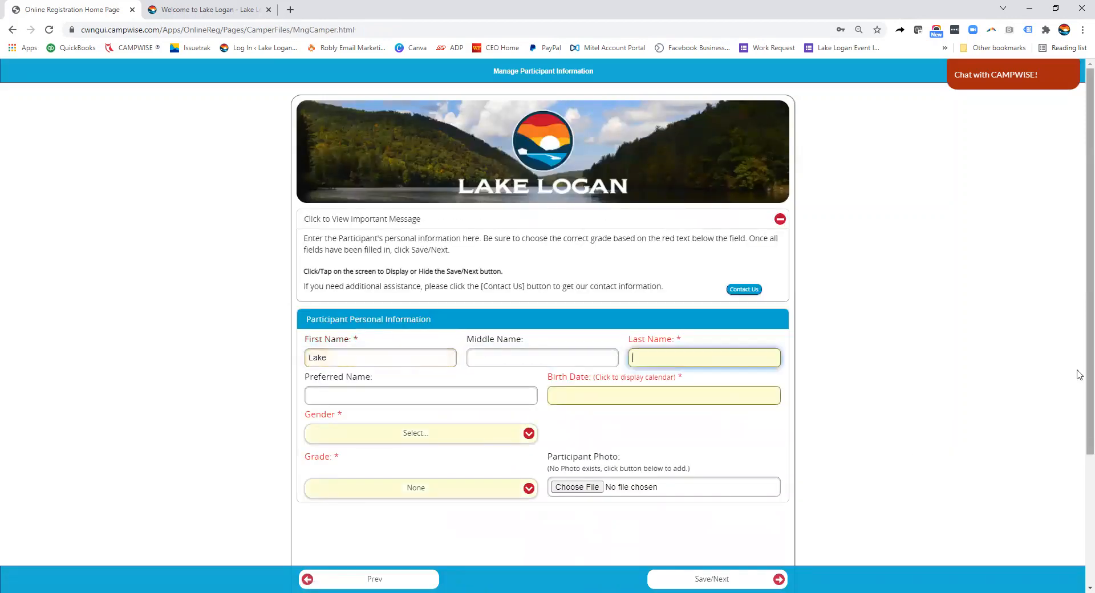
type("Lake")
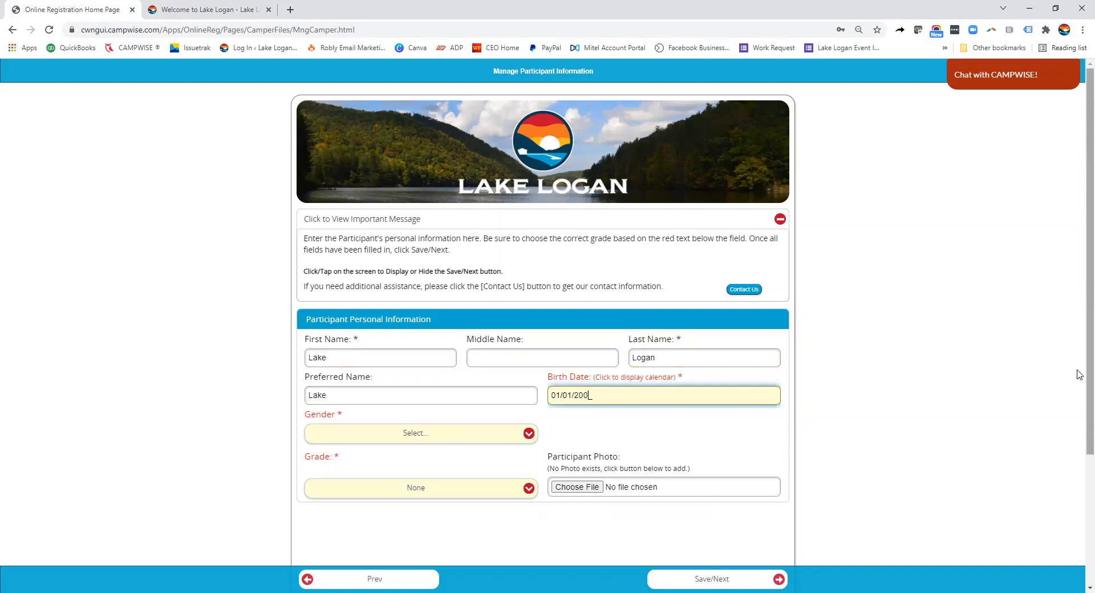
type("0")
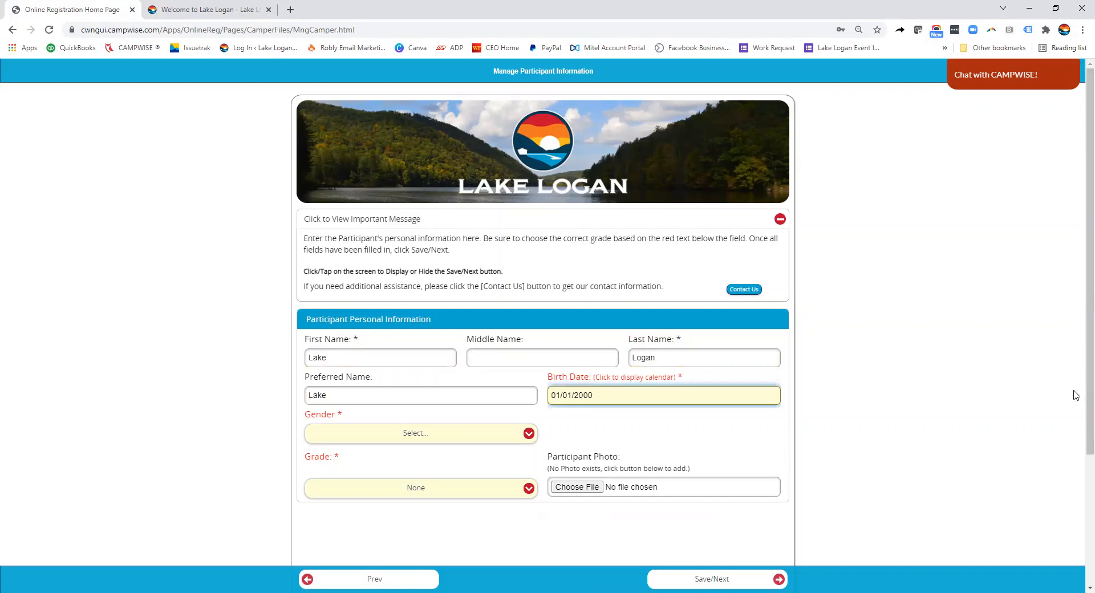
left_click(420, 432)
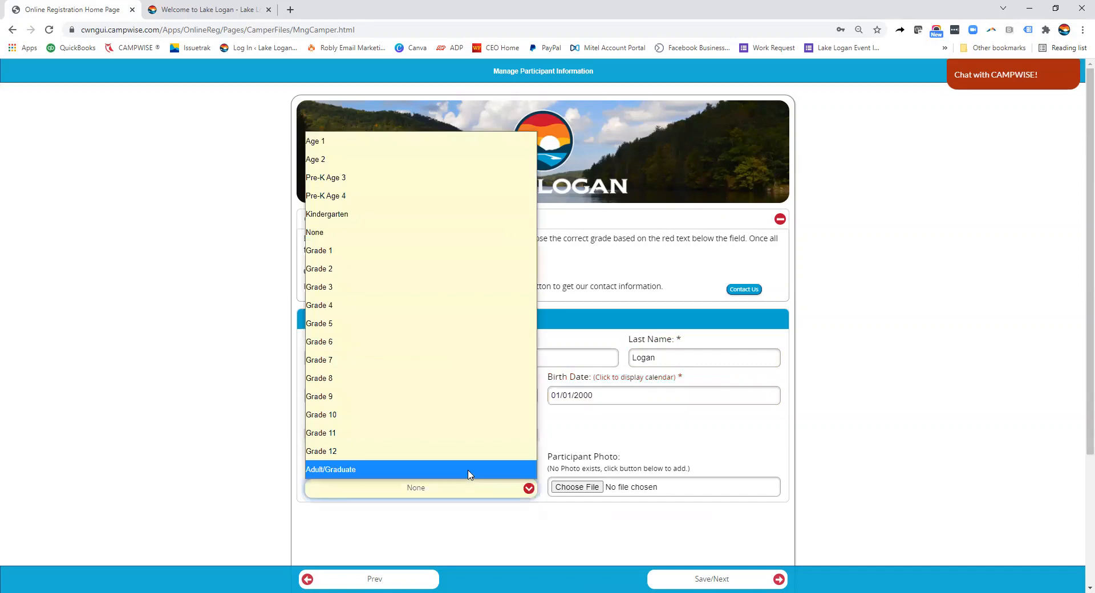
left_click(330, 469)
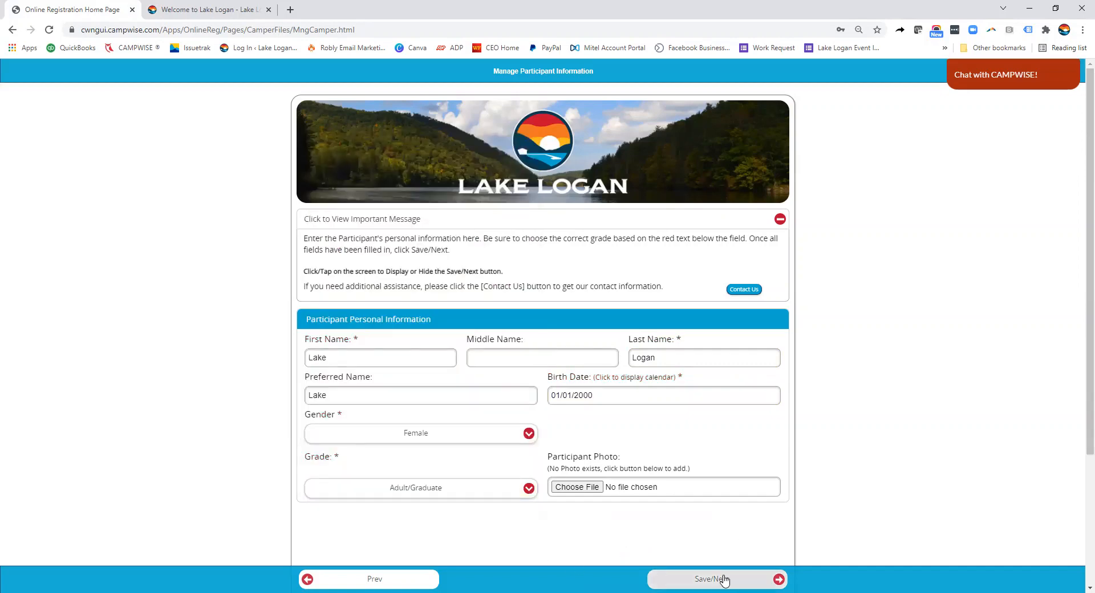
left_click(712, 578)
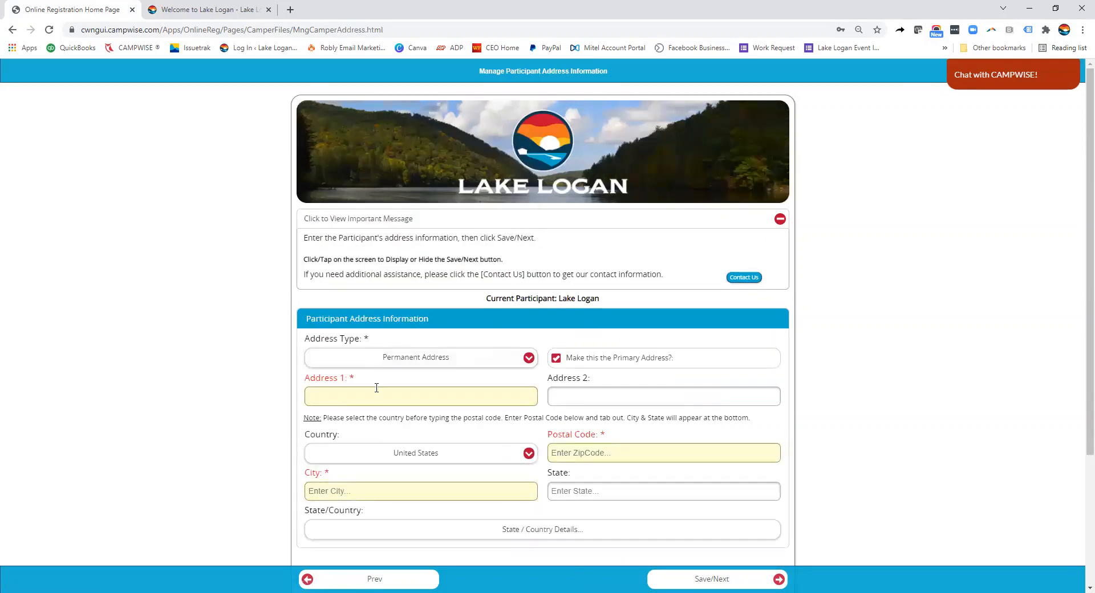
type("25 Wormy")
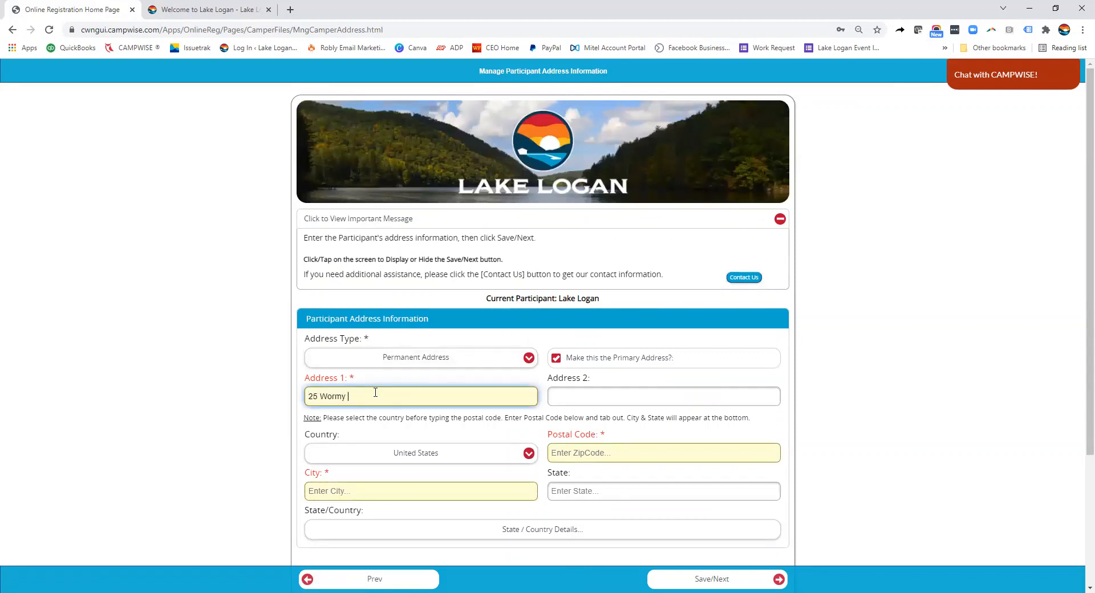
type("Chestnut")
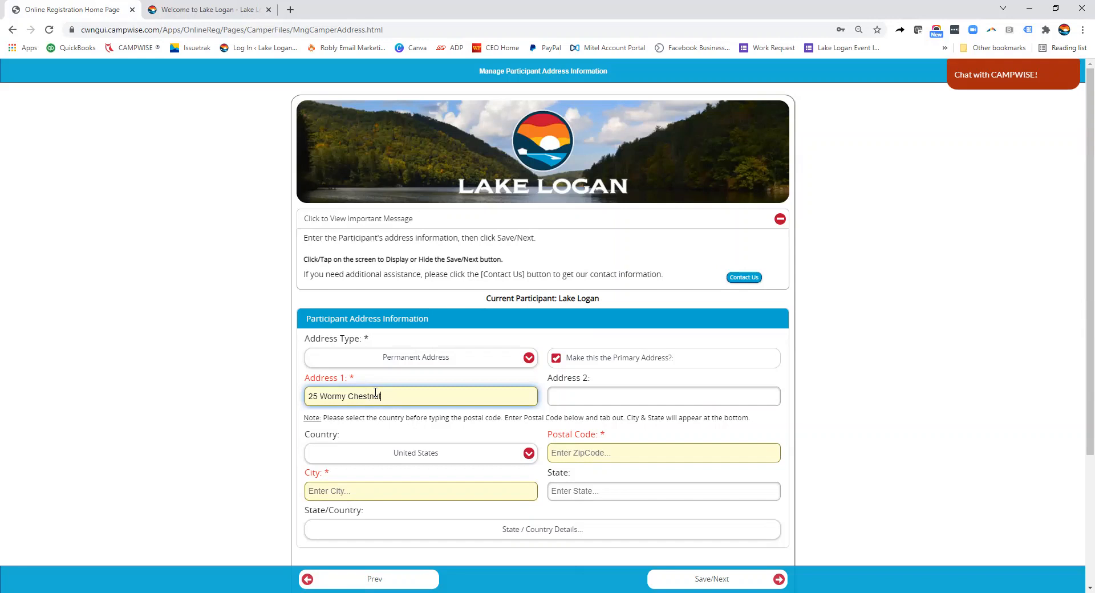
type("Lane")
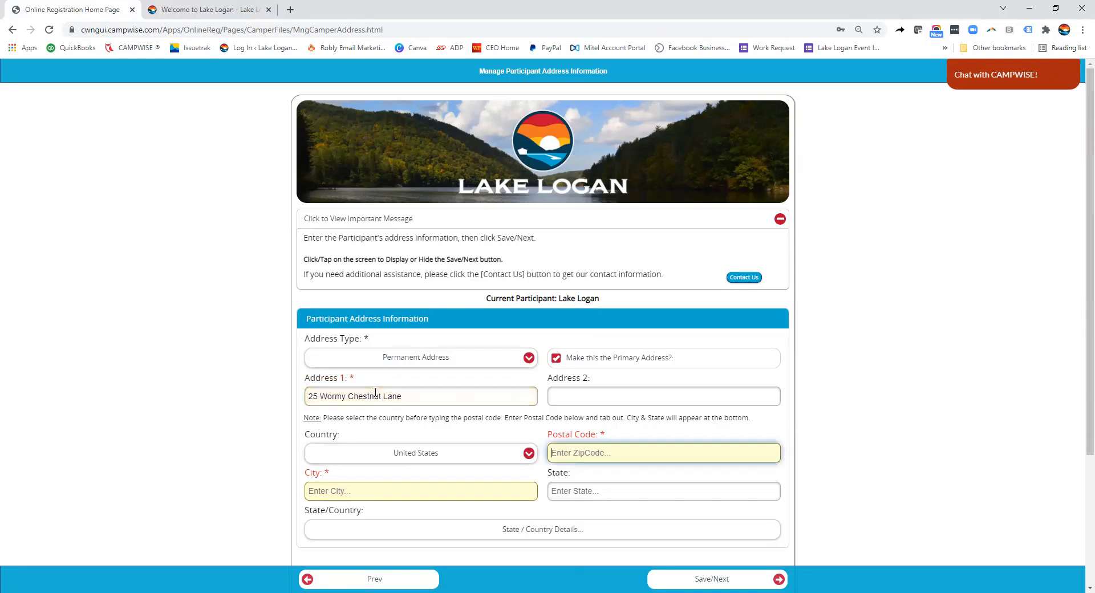
type("28716")
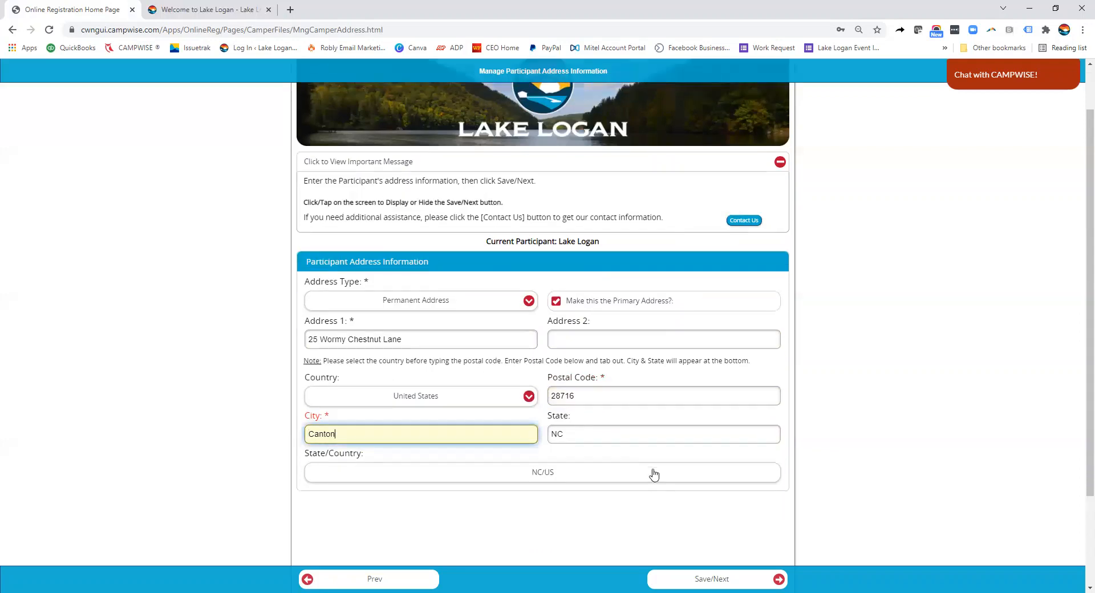
left_click(711, 578)
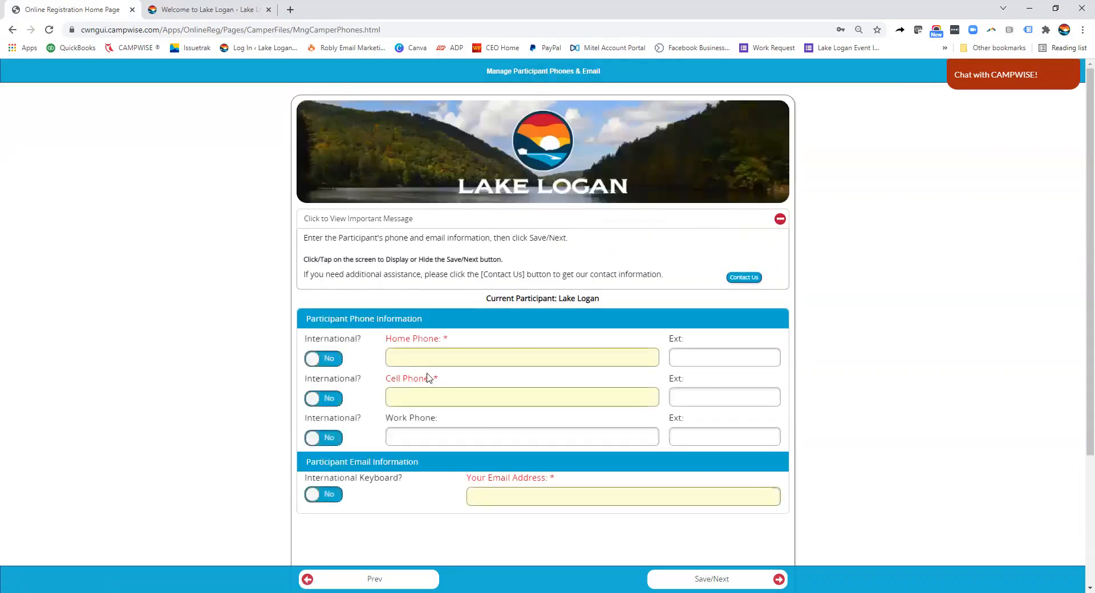
left_click(521, 357)
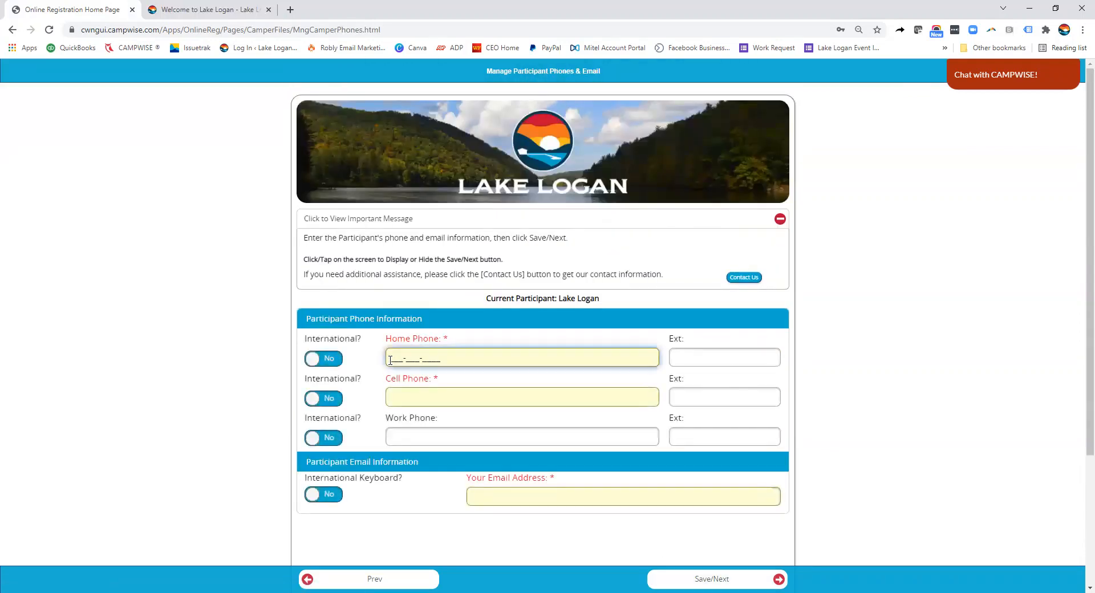
type("828")
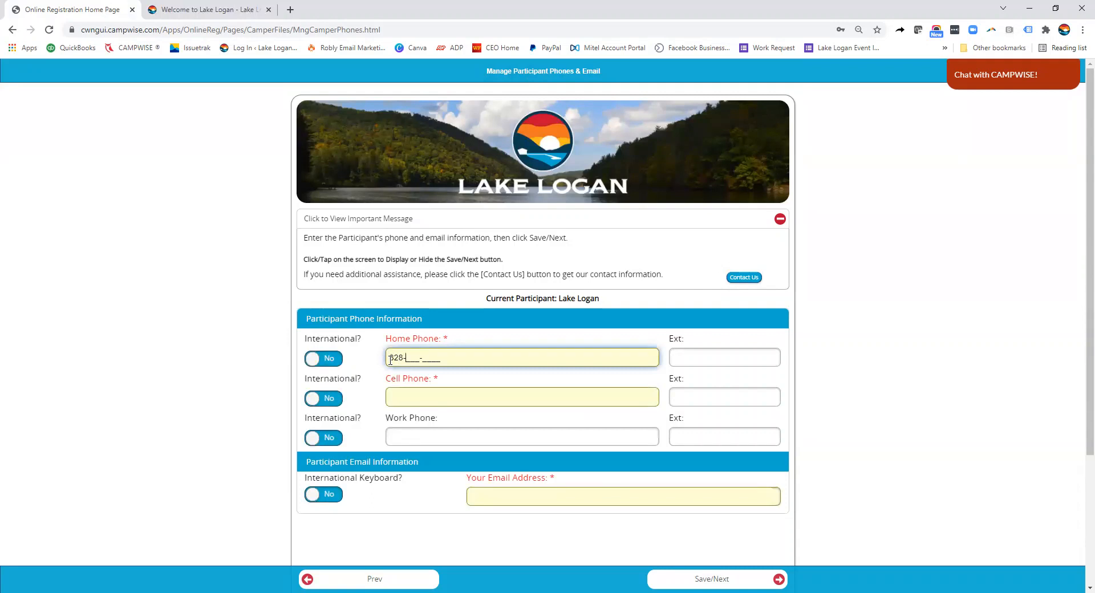
type("555-1234")
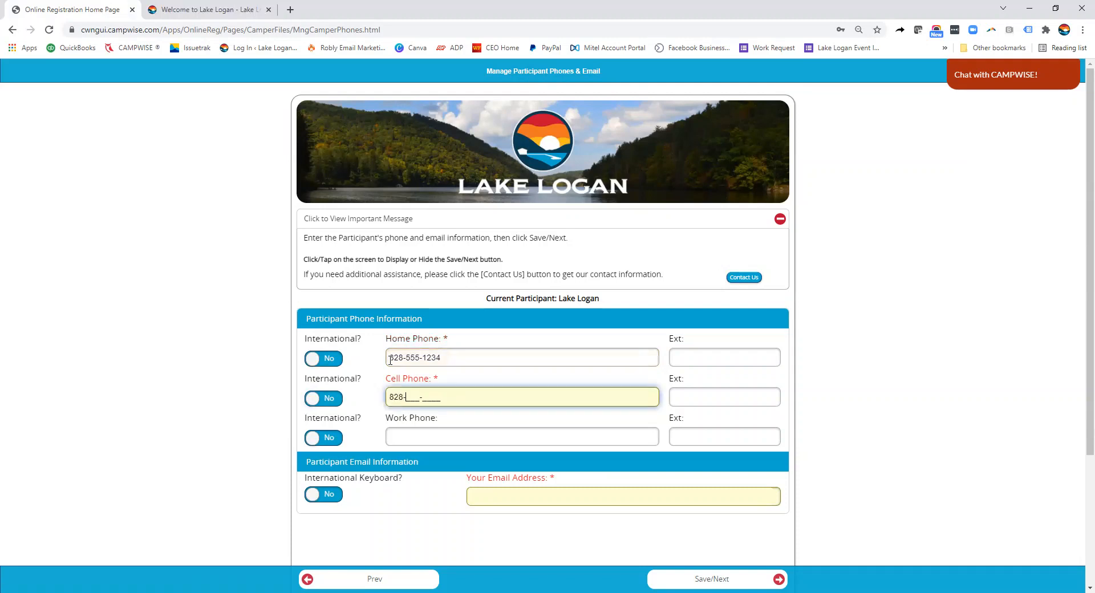
type("555-")
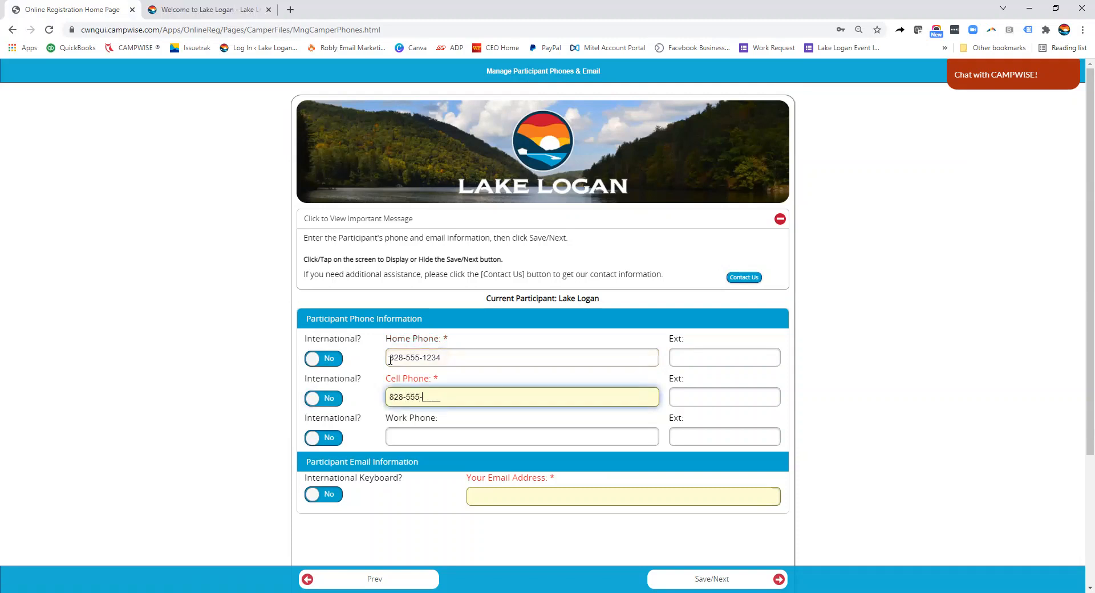
type("5678")
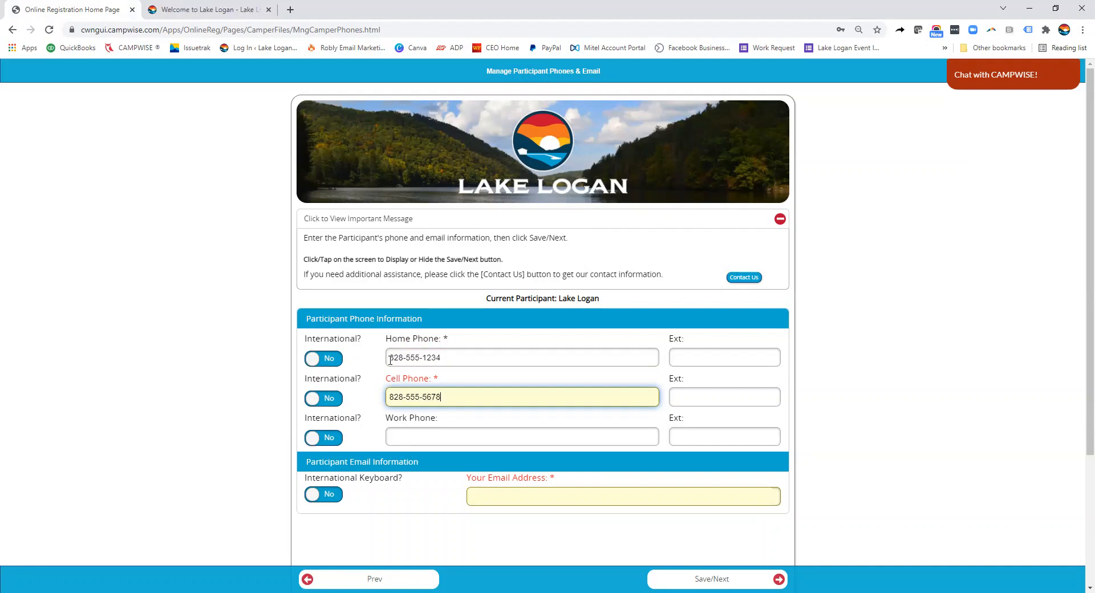
Step: Add the participant's email address and save the contact details
left_click(621, 496)
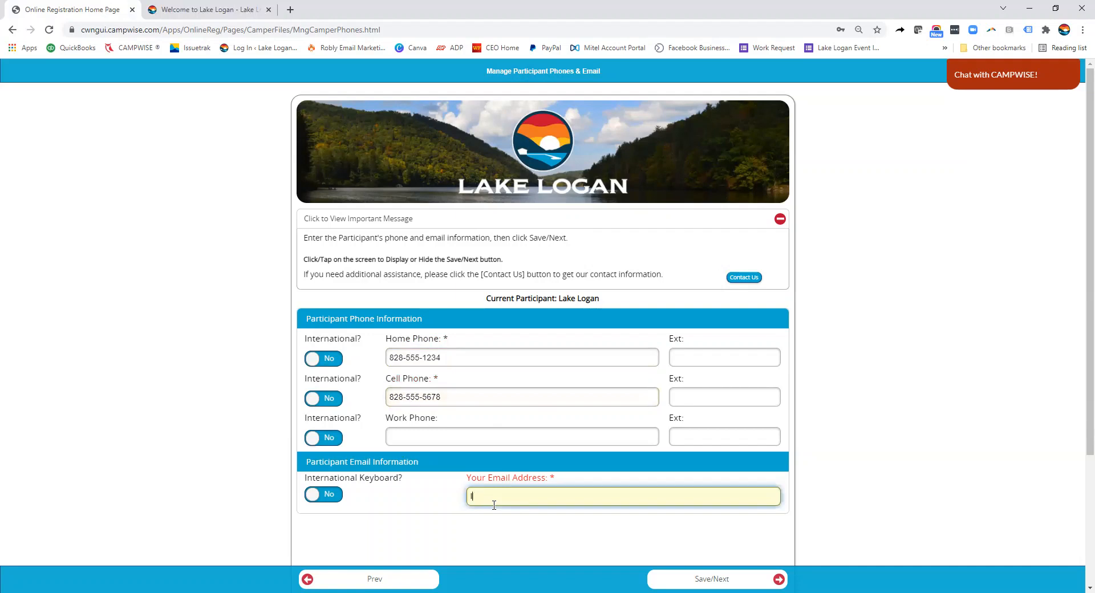
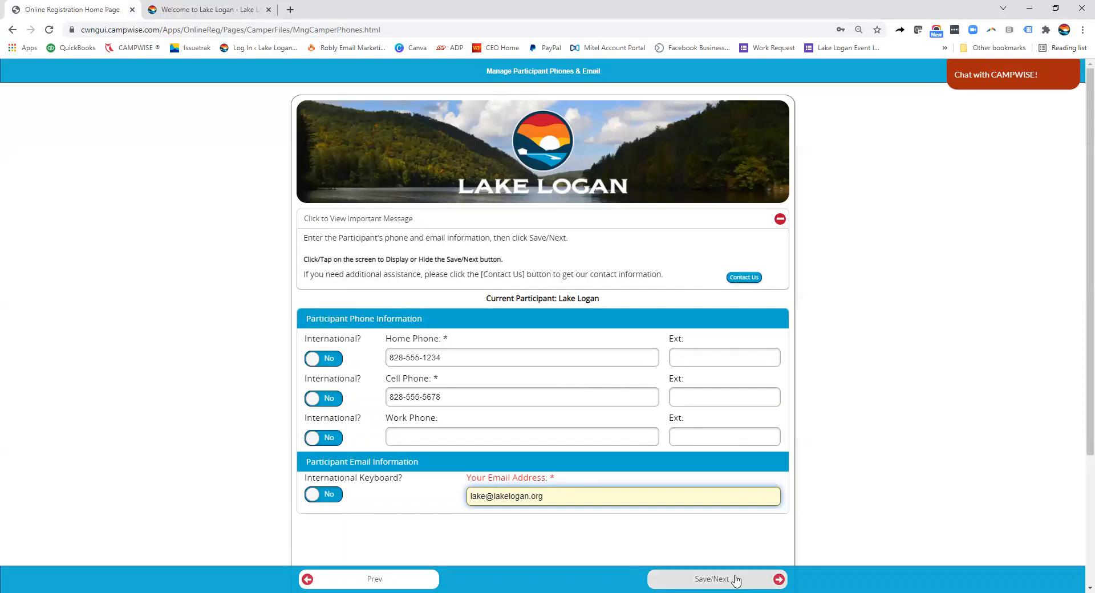
left_click(712, 578)
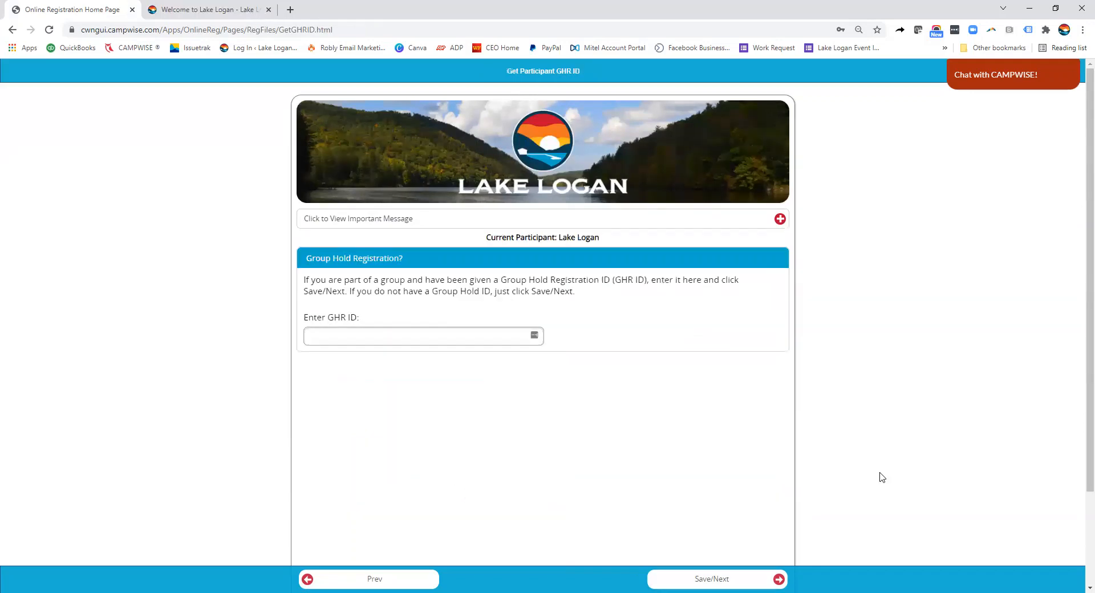
mouse_move(850, 488)
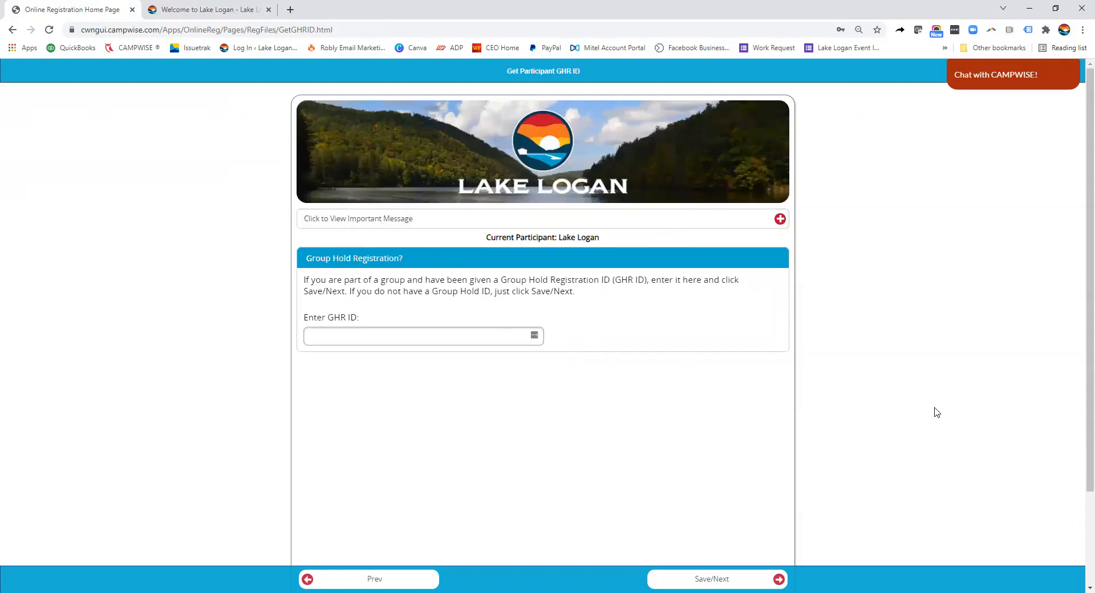
mouse_move(932, 431)
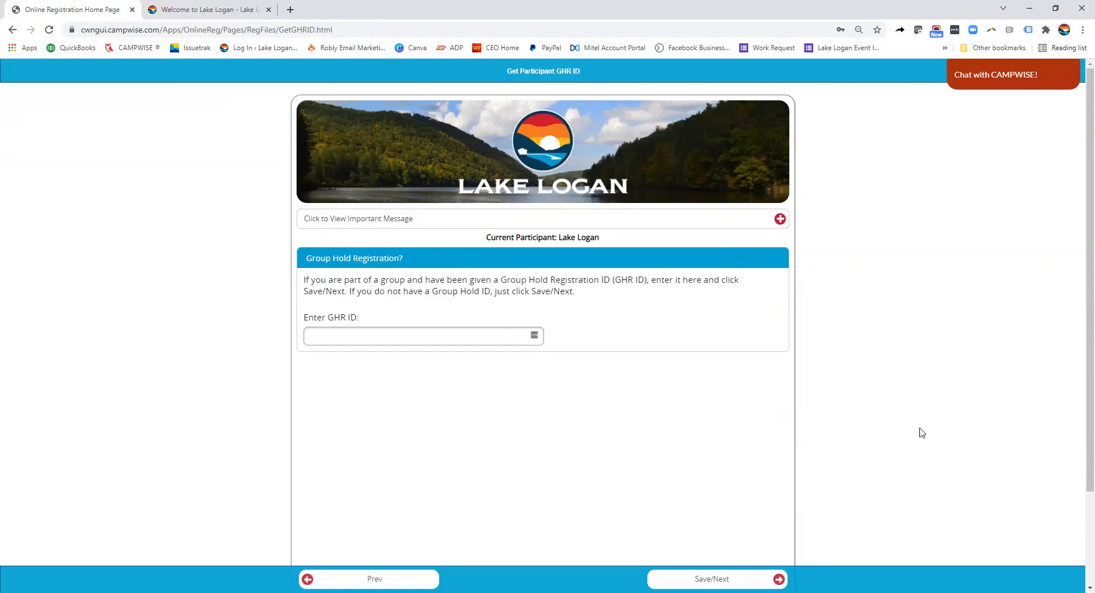
mouse_move(668, 86)
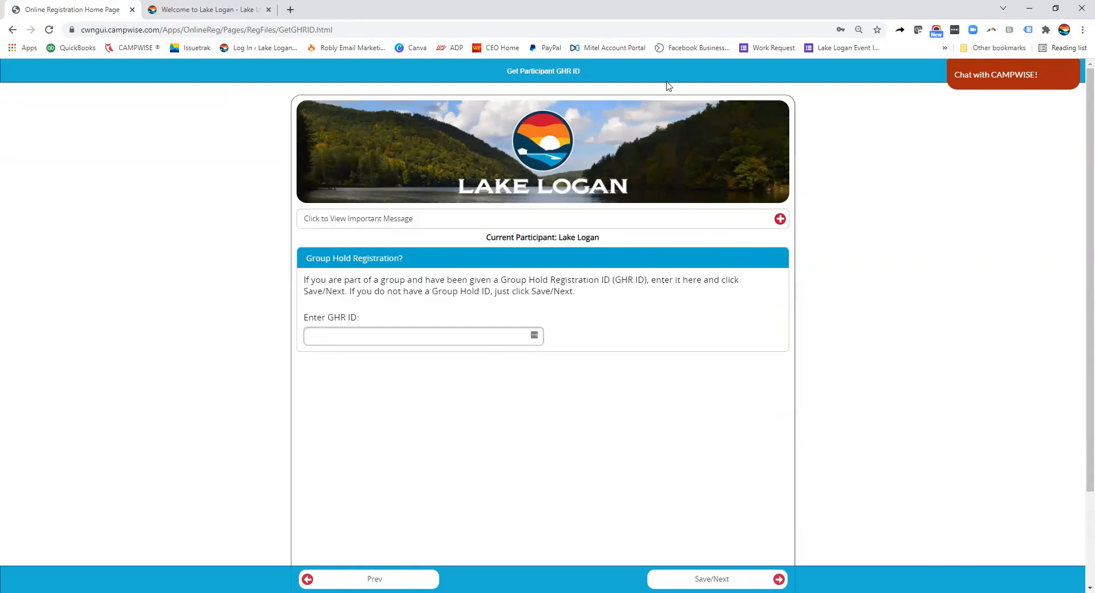